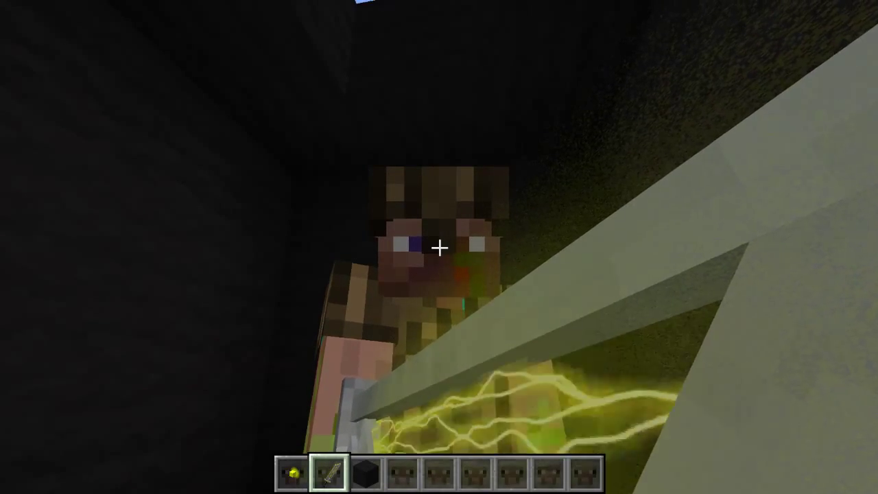
mouse_move(439, 247)
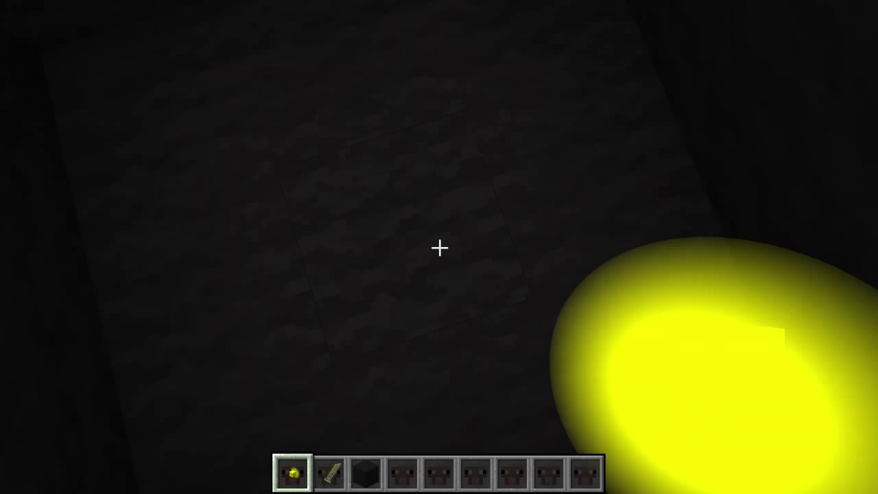
Paint a yellow radial gradient outward from the bloom canvas centre, redrawing it once
key("Escape")
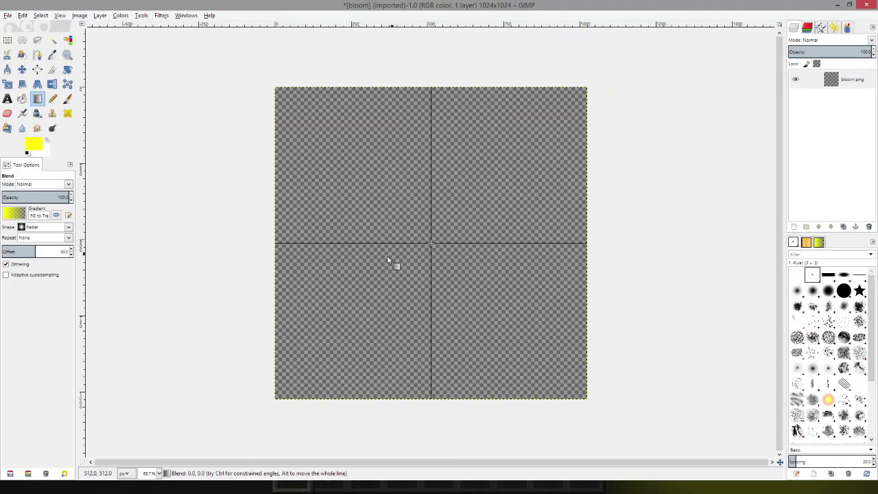
left_click_drag(387, 260, 532, 170)
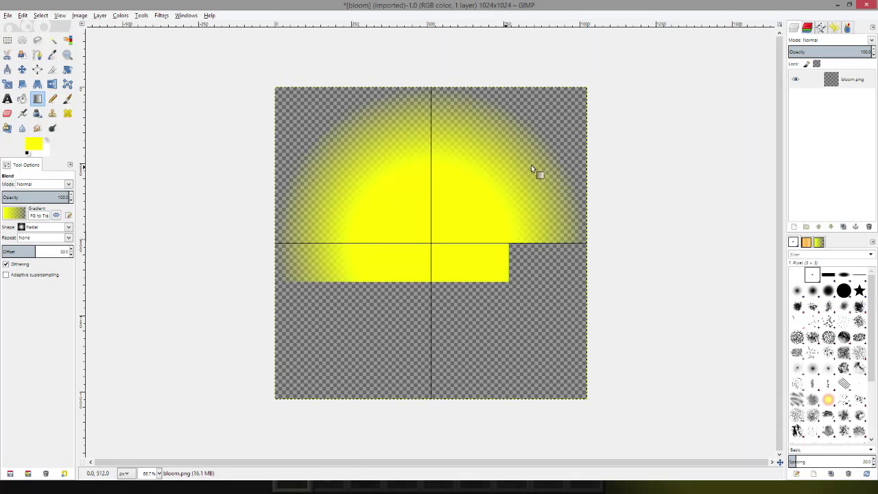
left_click_drag(430, 244, 522, 244)
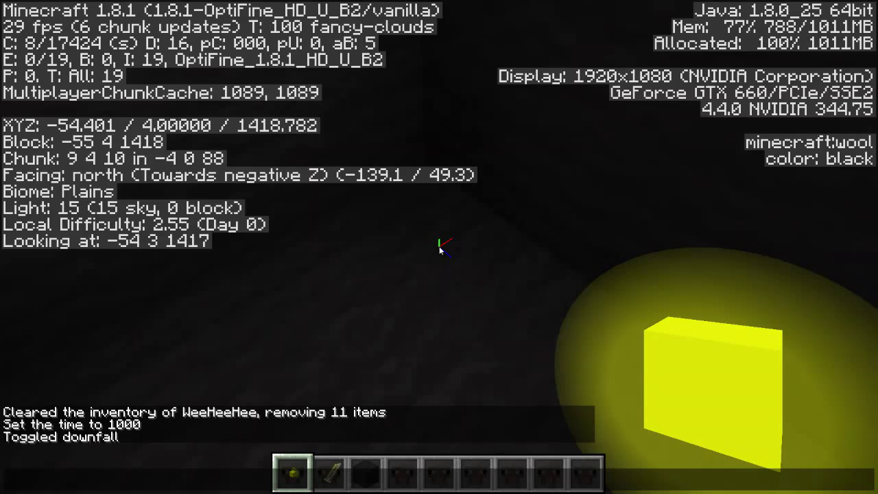
mouse_move(439, 247)
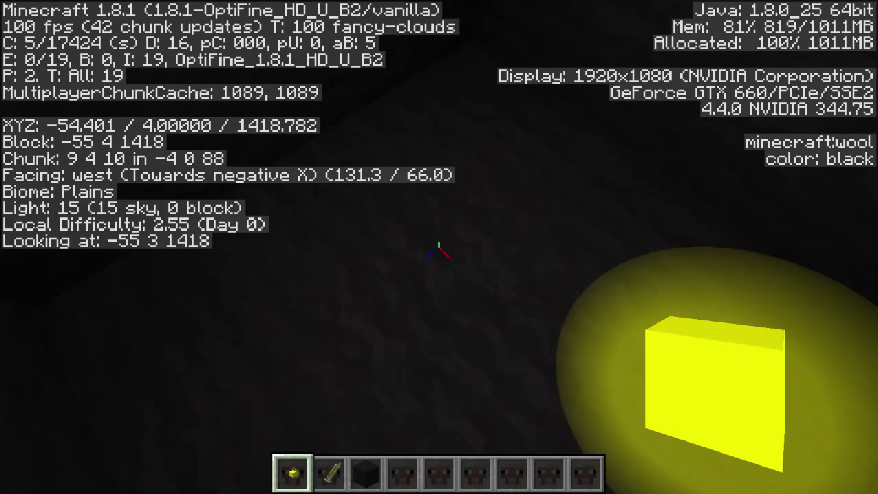
mouse_move(439, 247)
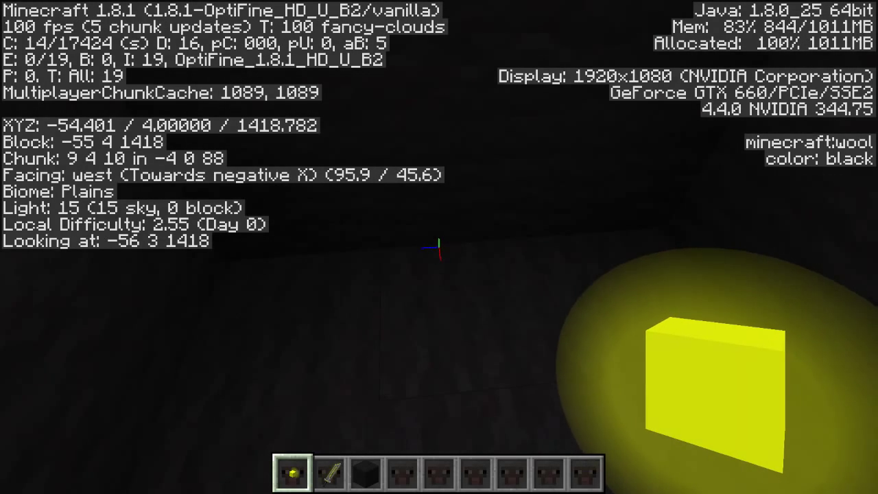
mouse_move(439, 247)
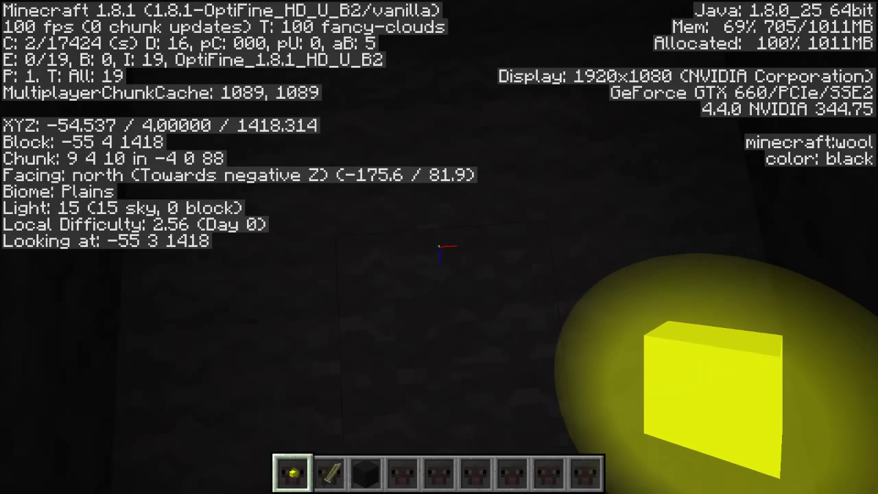
mouse_move(439, 247)
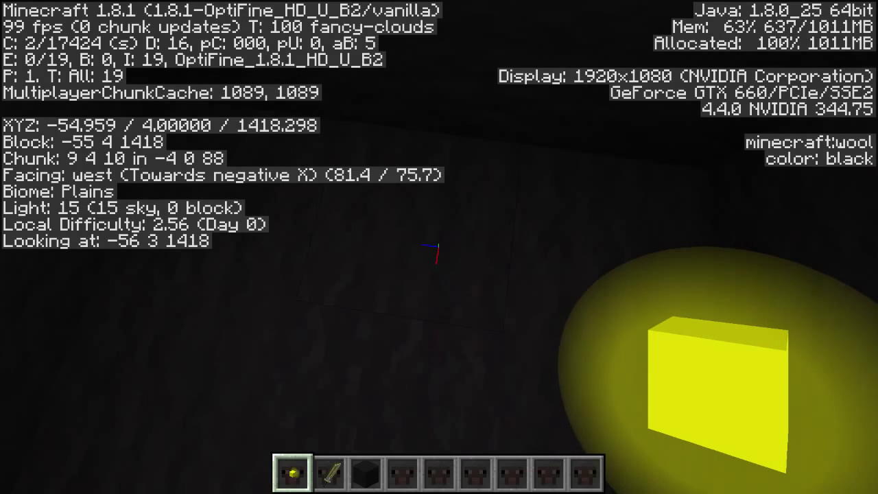
mouse_move(439, 247)
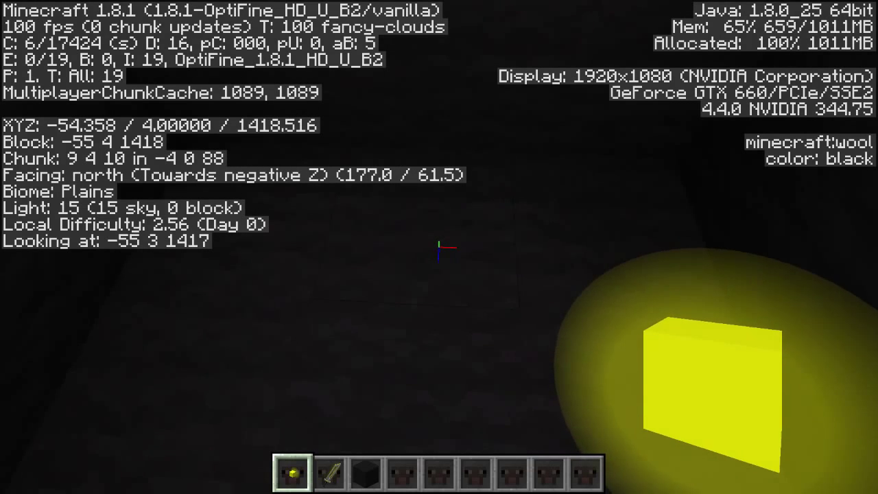
mouse_move(439, 247)
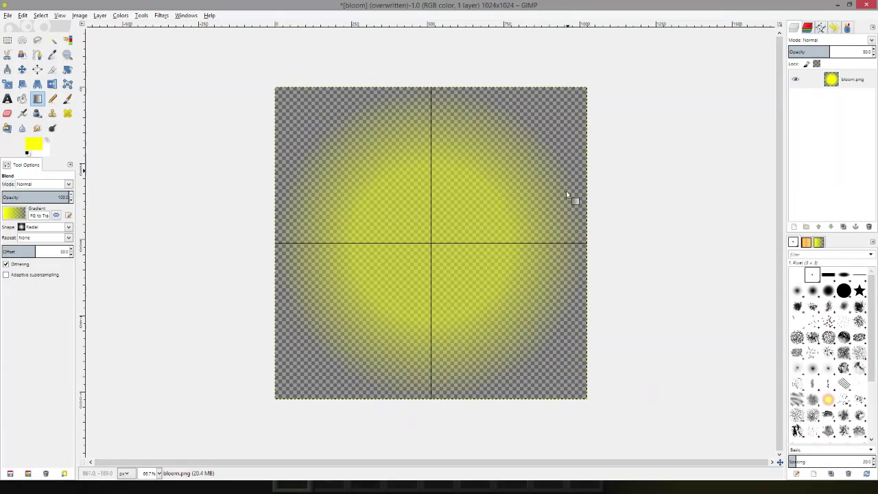
mouse_move(585, 259)
type("100")
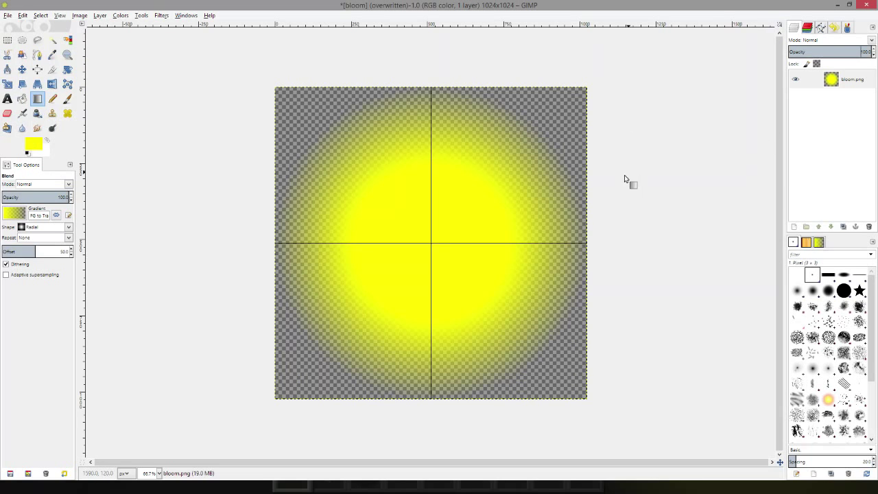
Add a new empty layer and switch the bloom layer's mode to Dissolve
left_click(99, 15)
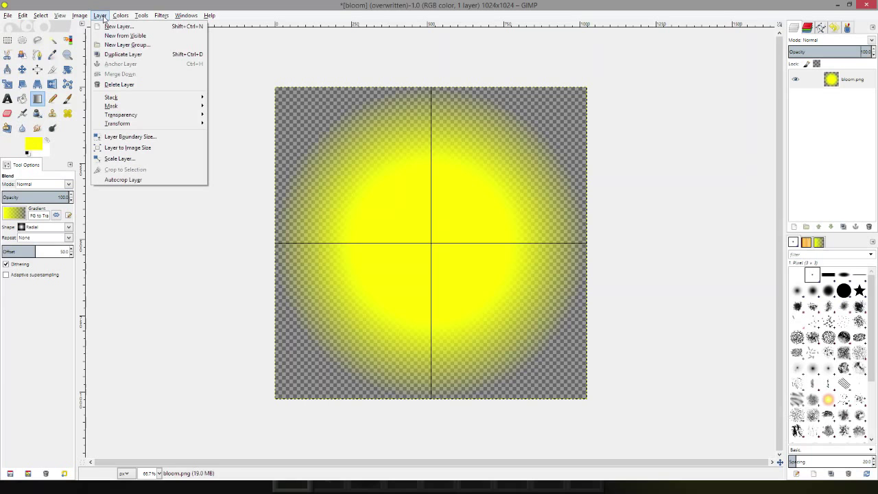
left_click(119, 26)
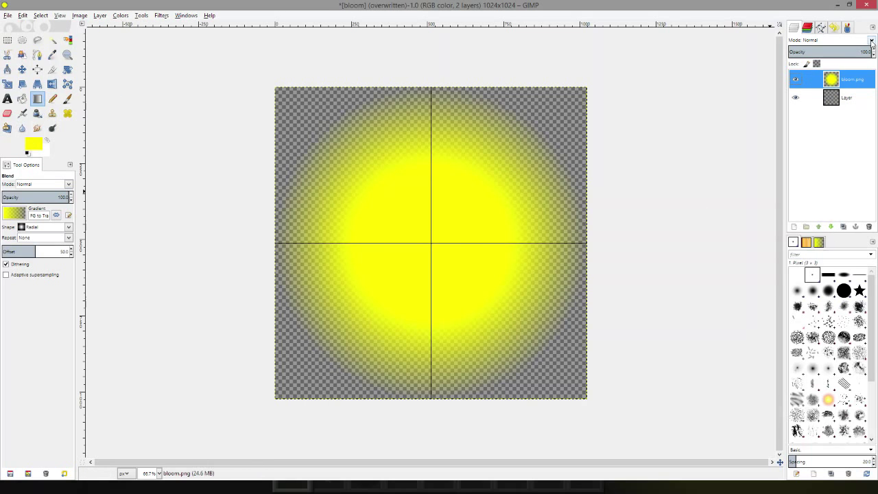
left_click(826, 40)
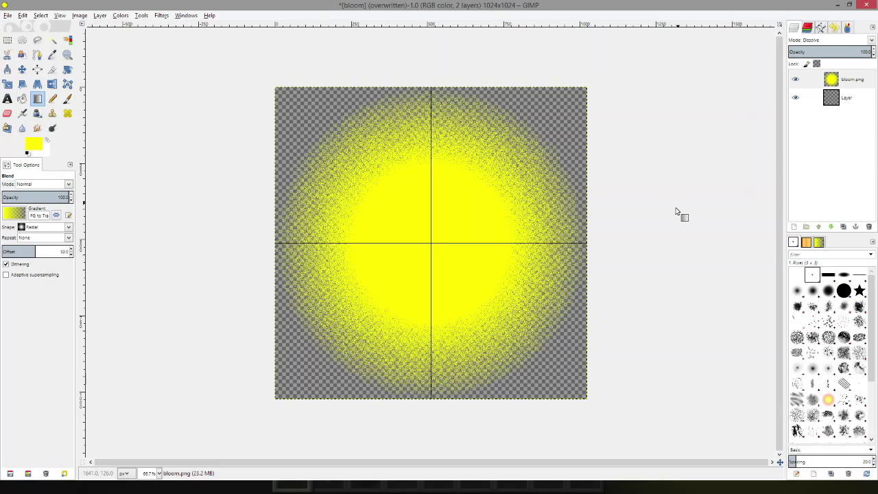
mouse_move(337, 291)
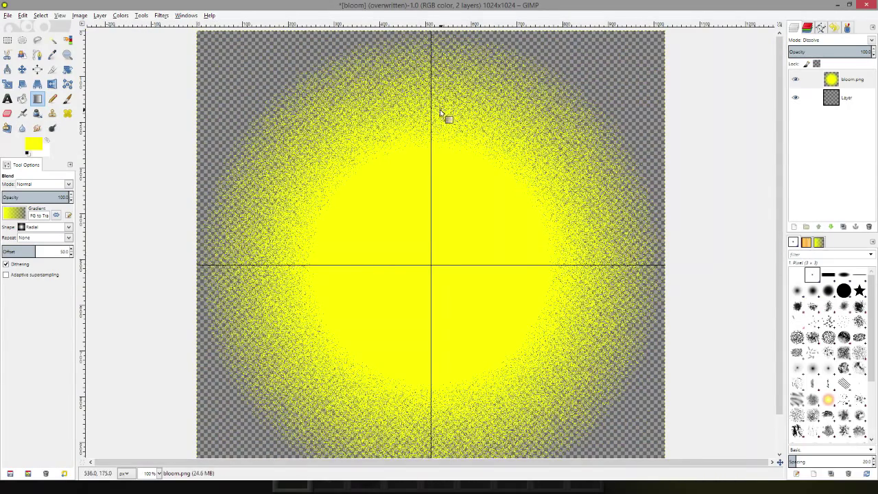
mouse_move(247, 449)
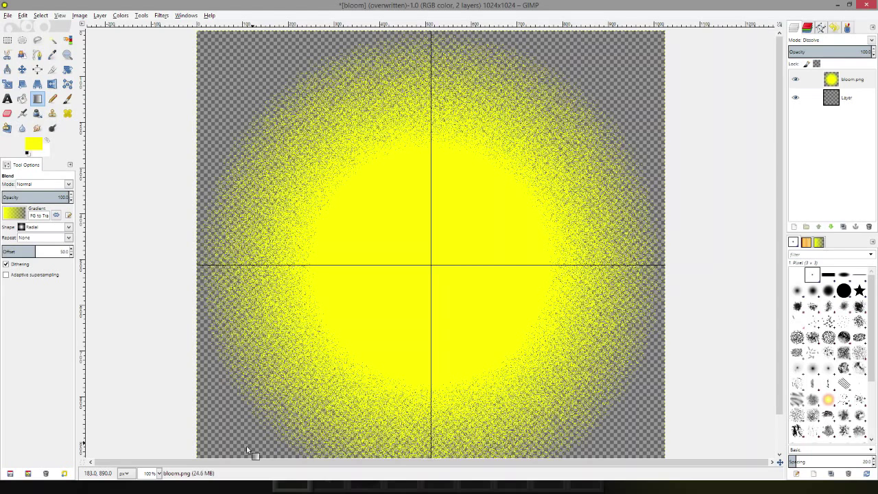
mouse_move(429, 123)
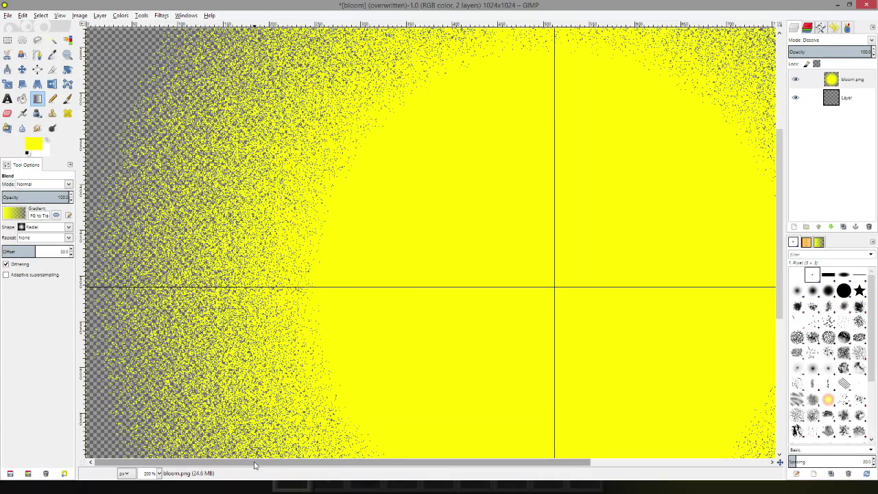
Merge the speckled bloom layer down and overwrite bloom.png
left_click(99, 15)
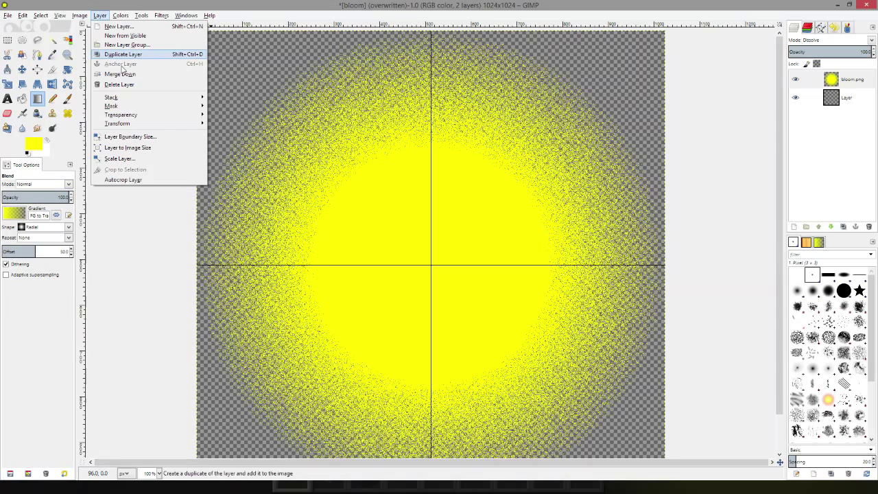
left_click(8, 15)
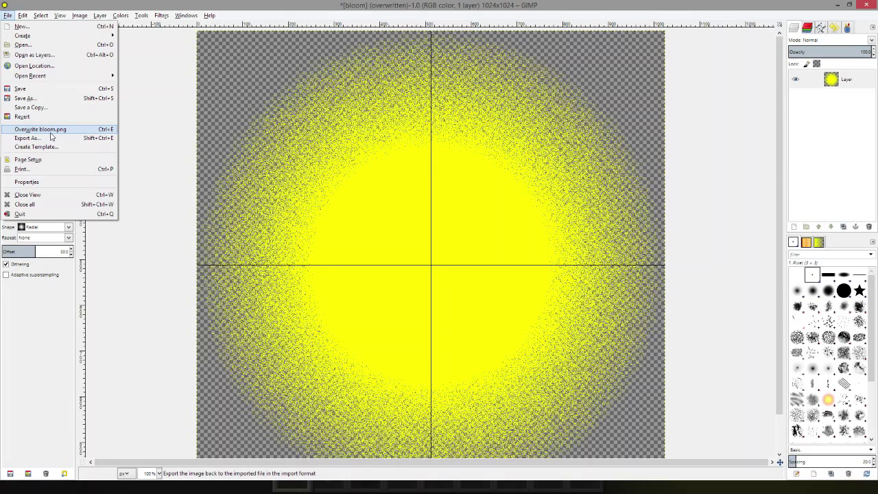
left_click(40, 129)
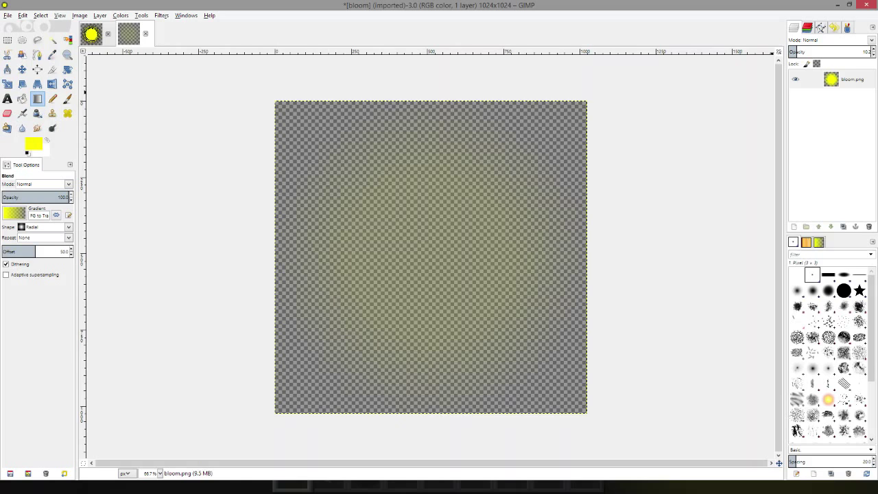
Overwrite bloom.png again with the faint low-opacity version
left_click(7, 15)
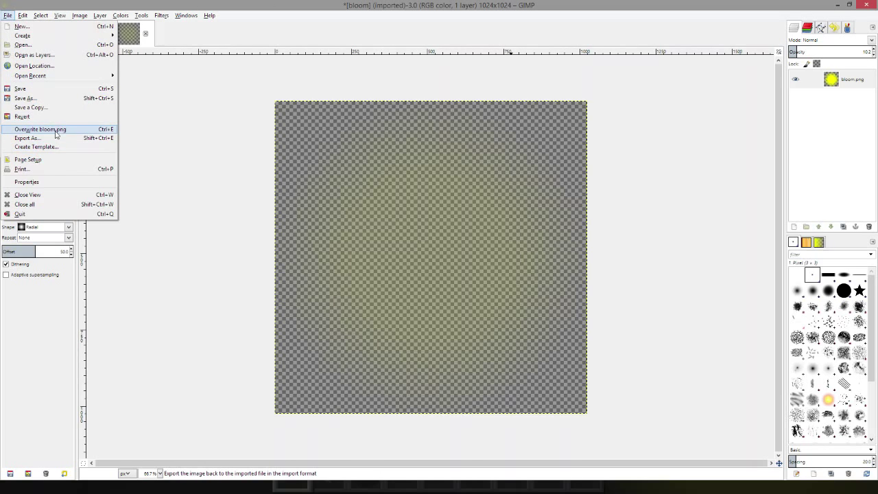
left_click(40, 129)
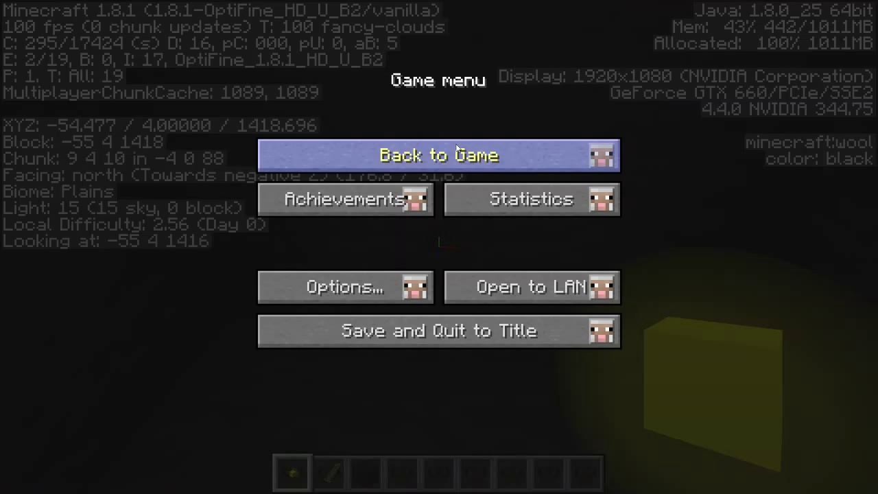
Resume the Minecraft game from the pause screen
left_click(438, 155)
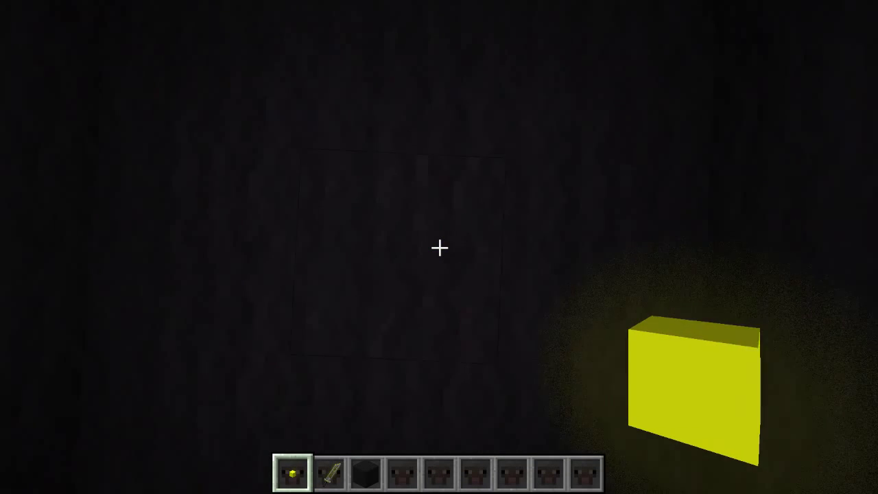
mouse_move(439, 247)
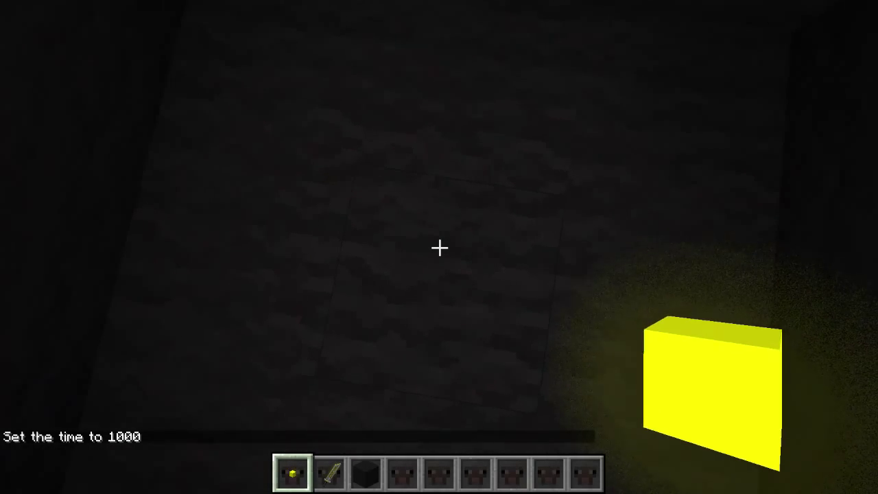
mouse_move(439, 247)
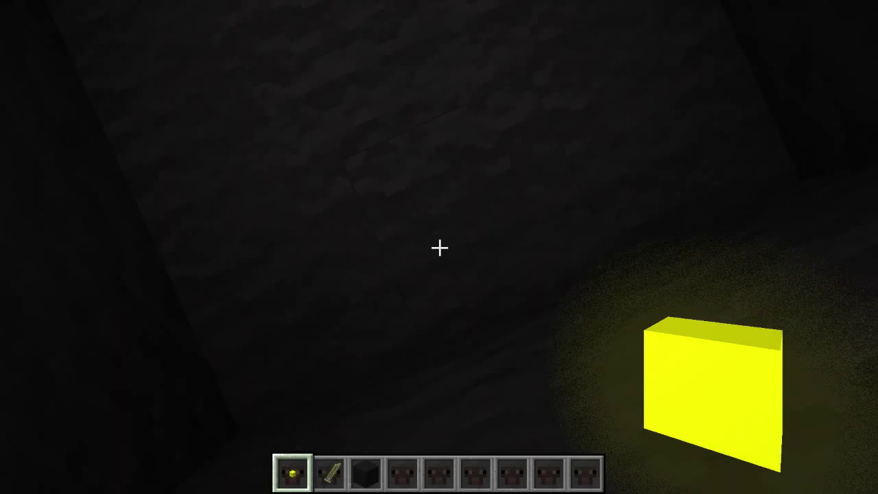
Select hotbar slot 2 to hold the golden sword
key("2")
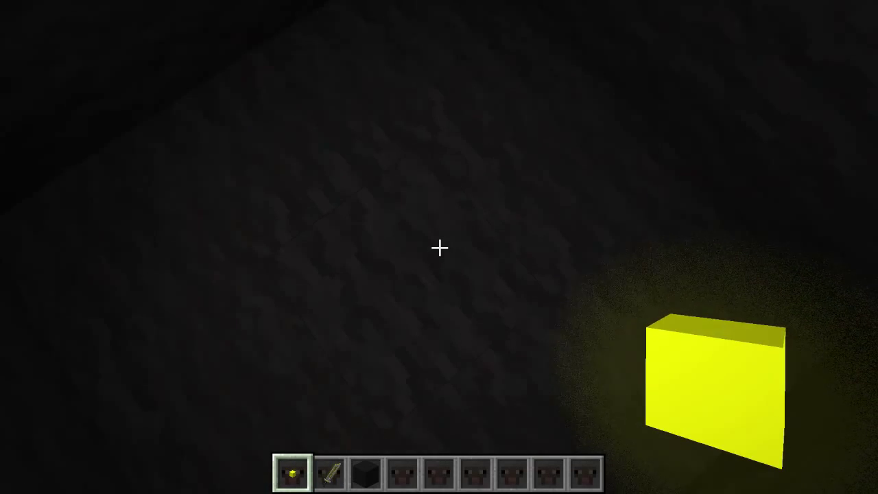
key("2")
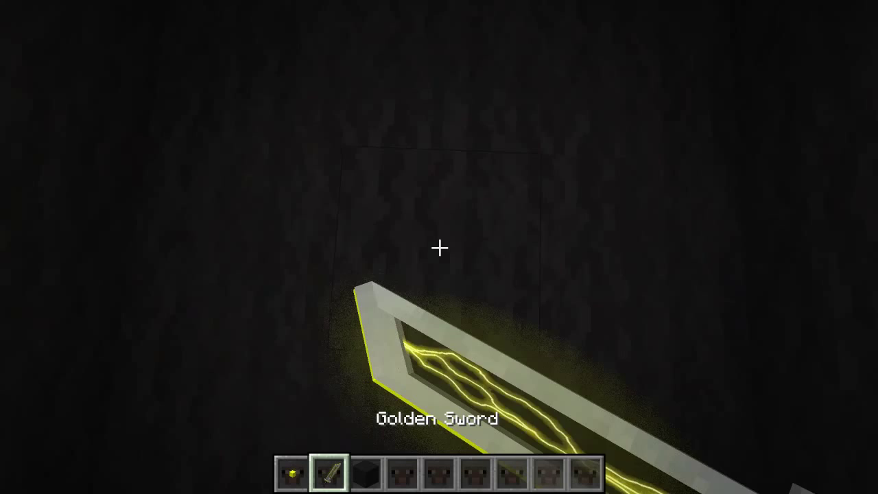